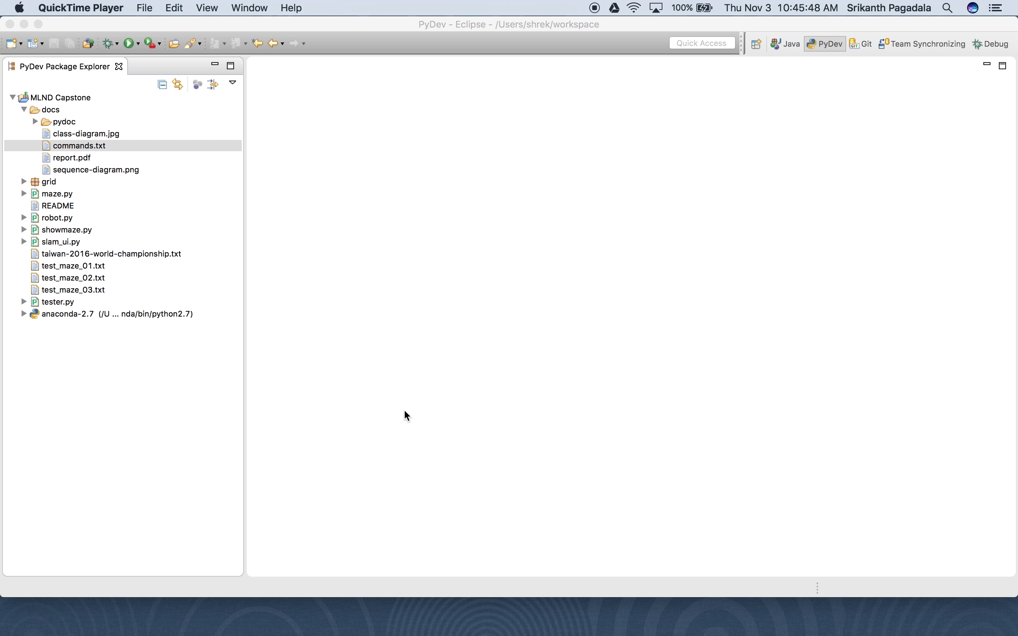
pyautogui.moveTo(151, 207)
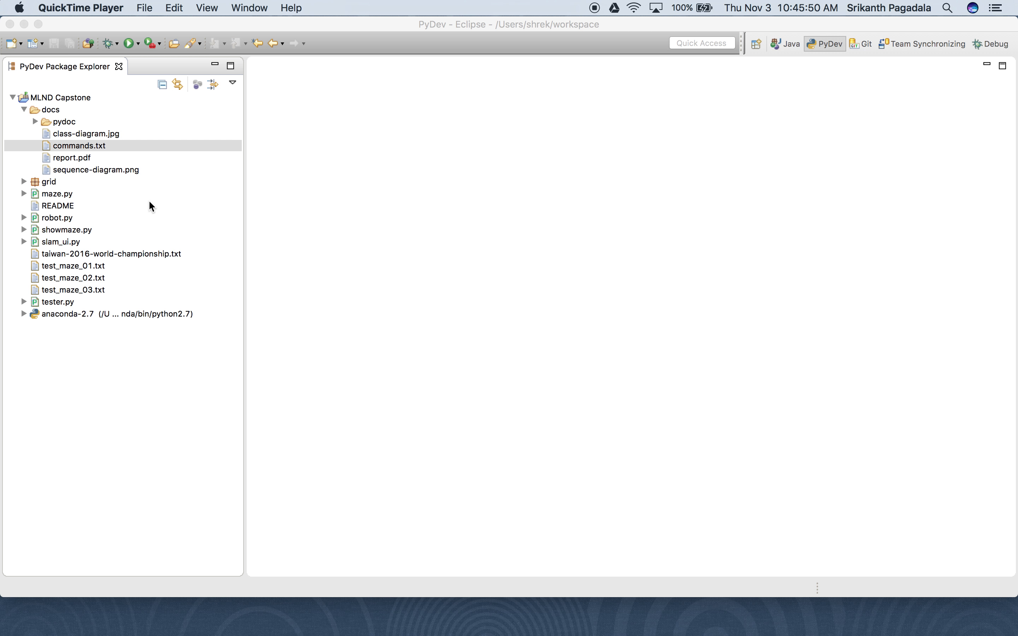
# Set the Robot's use value to FOLLOW_WALL in robot.py.
pyautogui.doubleClick(58, 218)
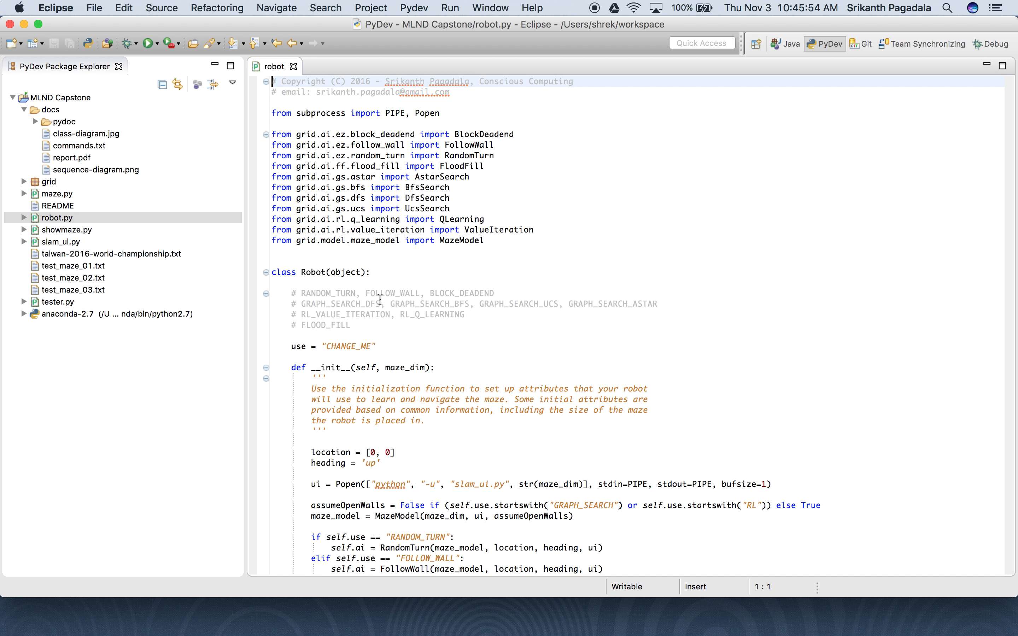
pyautogui.click(354, 346)
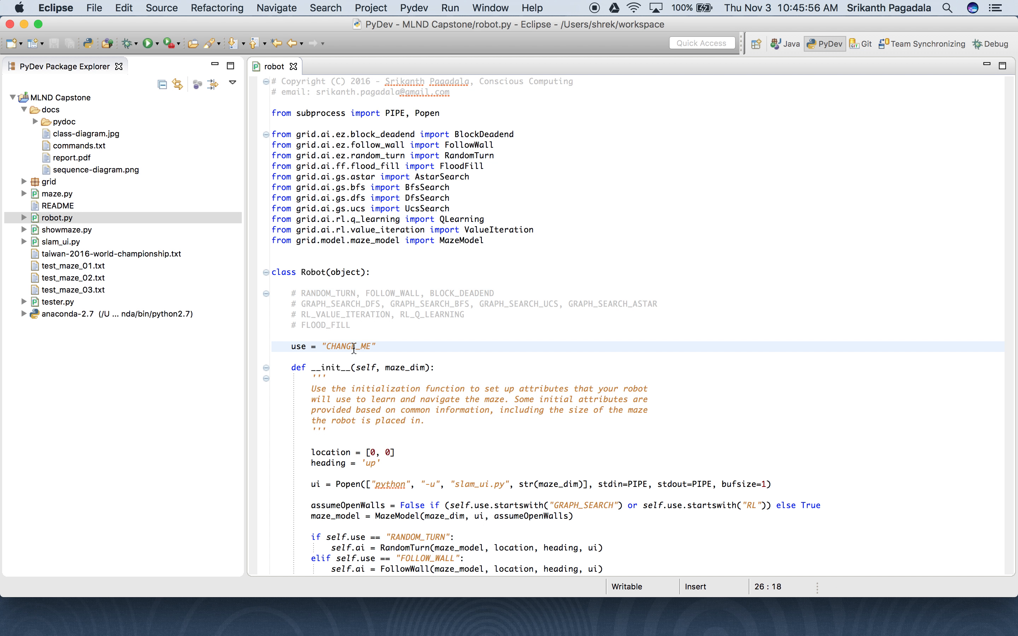
pyautogui.write('FOLLOW_WALL')
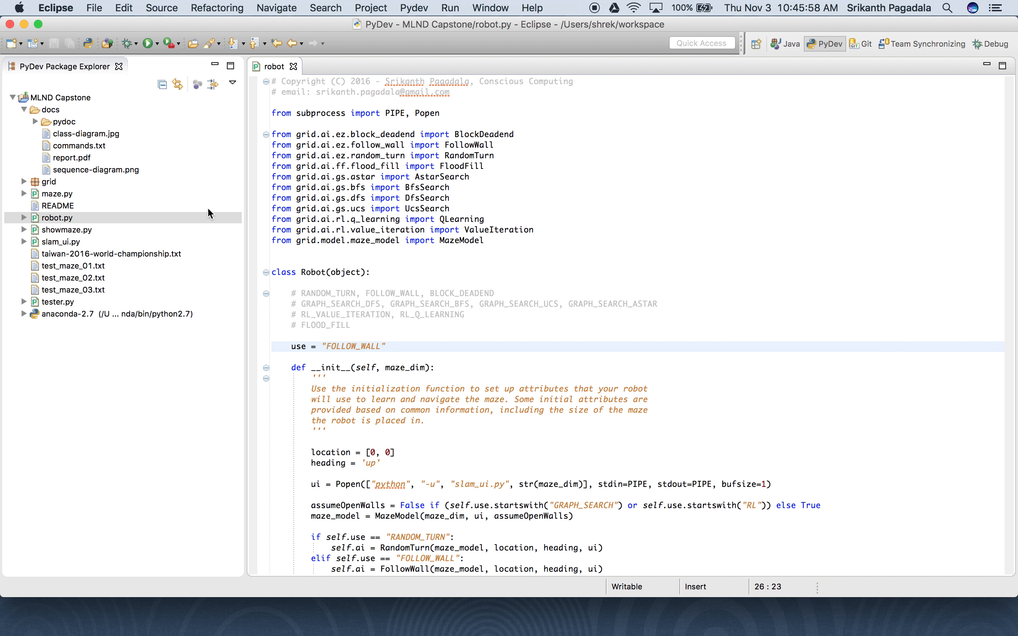
# Select the tester run command line in docs/commands.txt.
pyautogui.doubleClick(80, 145)
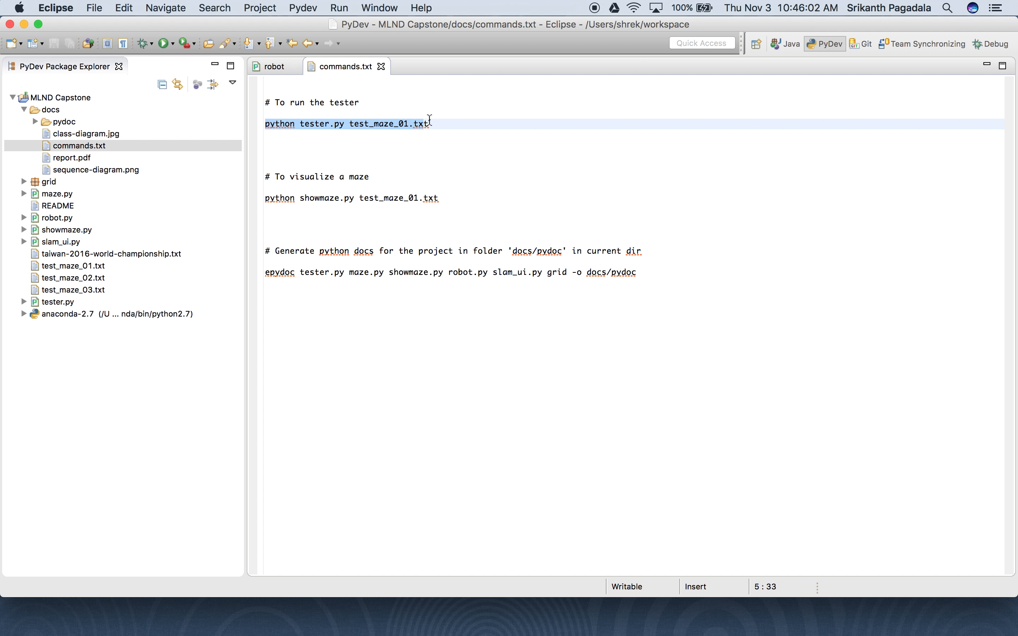
pyautogui.click(509, 317)
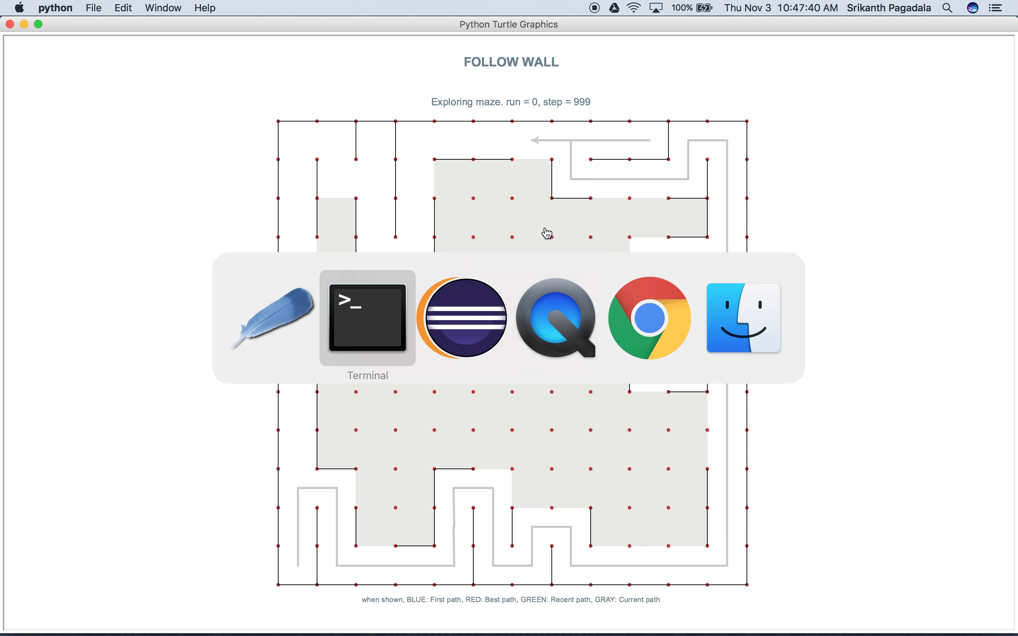
# Read the Terminal output showing both runs ended with 'Allotted time exceeded'.
pyautogui.click(367, 319)
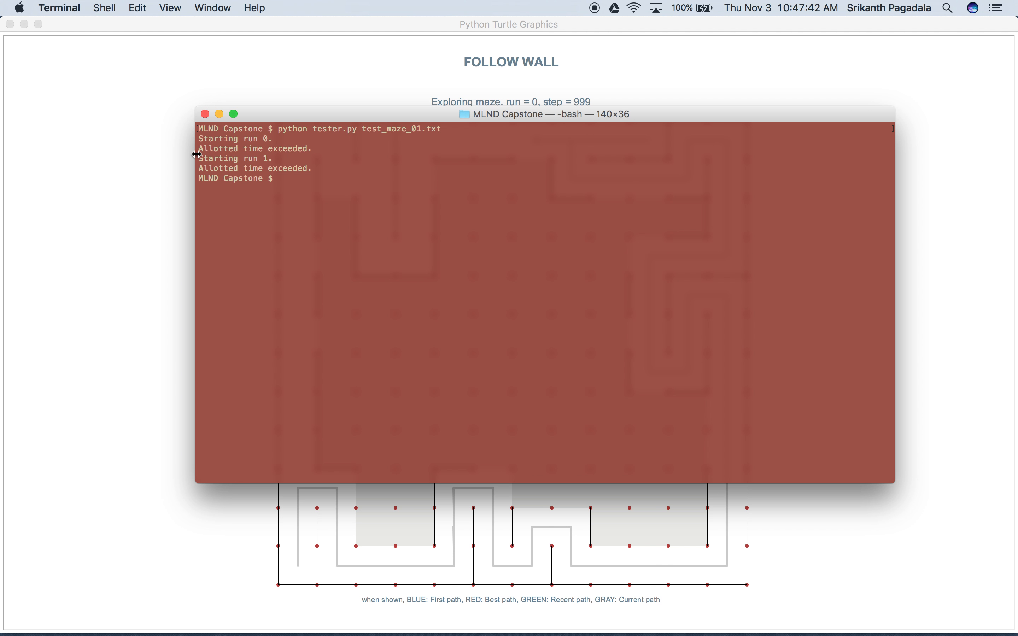
pyautogui.moveTo(282, 159)
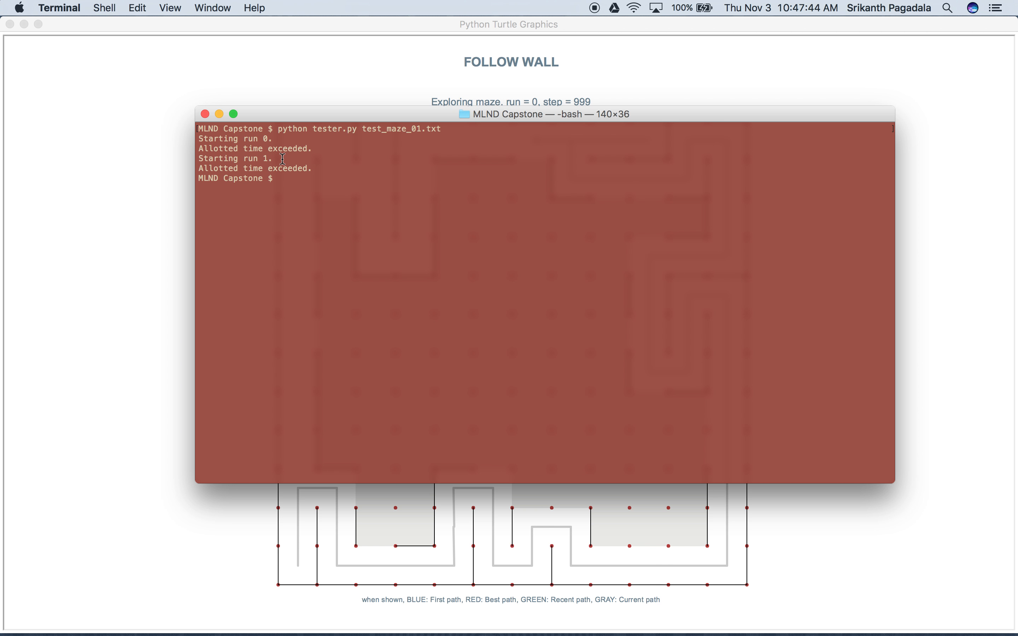
pyautogui.moveTo(282, 176)
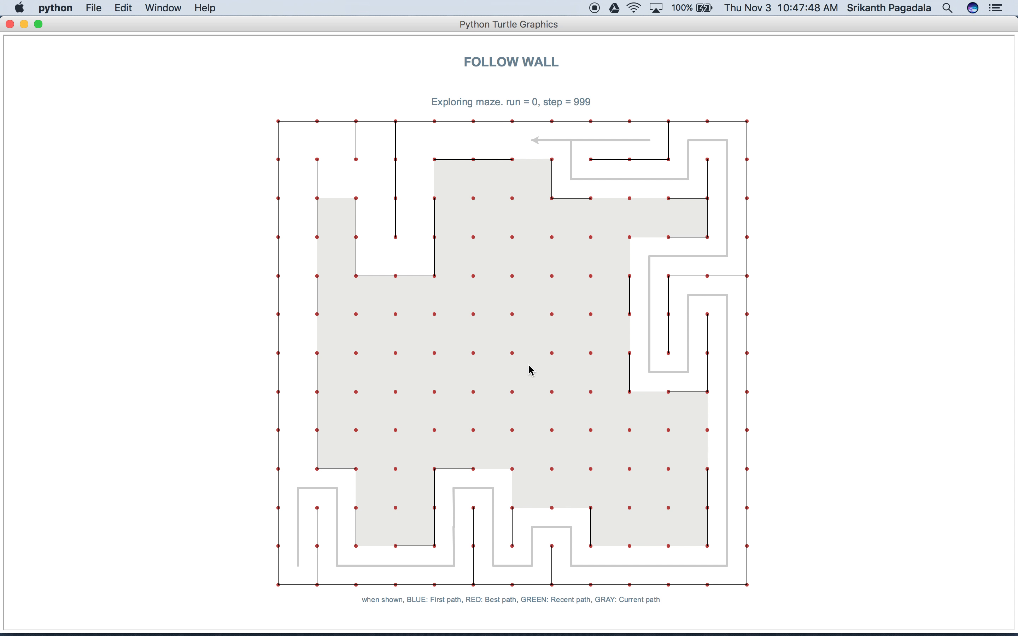
pyautogui.moveTo(518, 552)
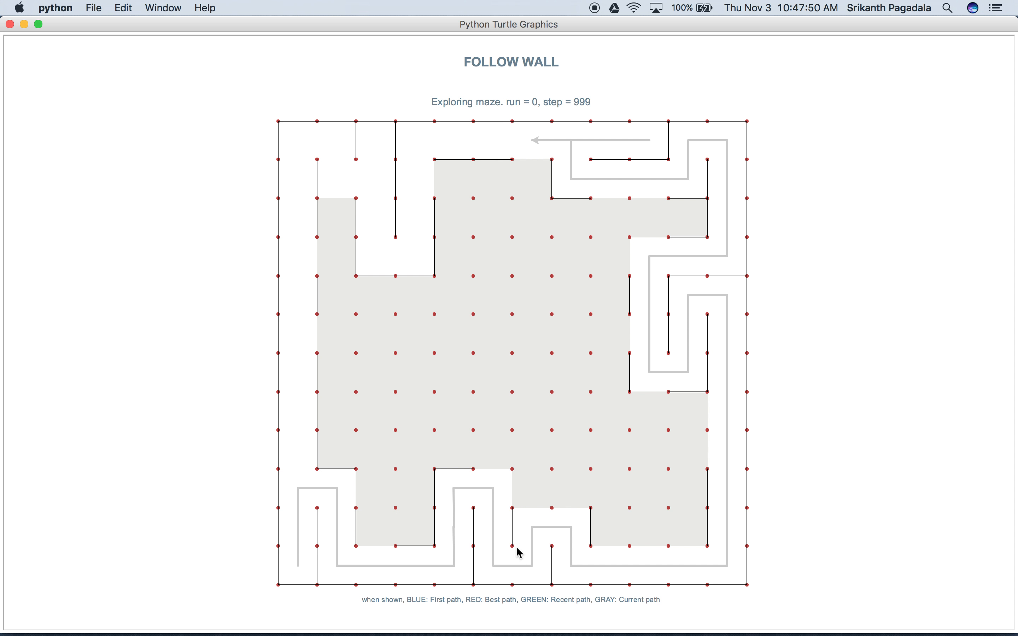
pyautogui.moveTo(659, 291)
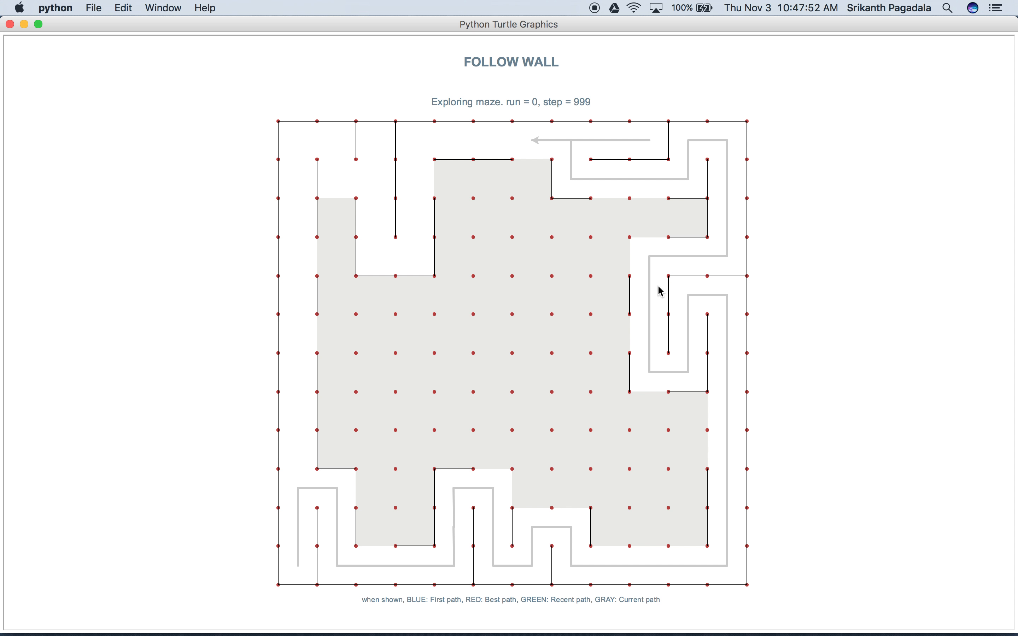
pyautogui.moveTo(578, 58)
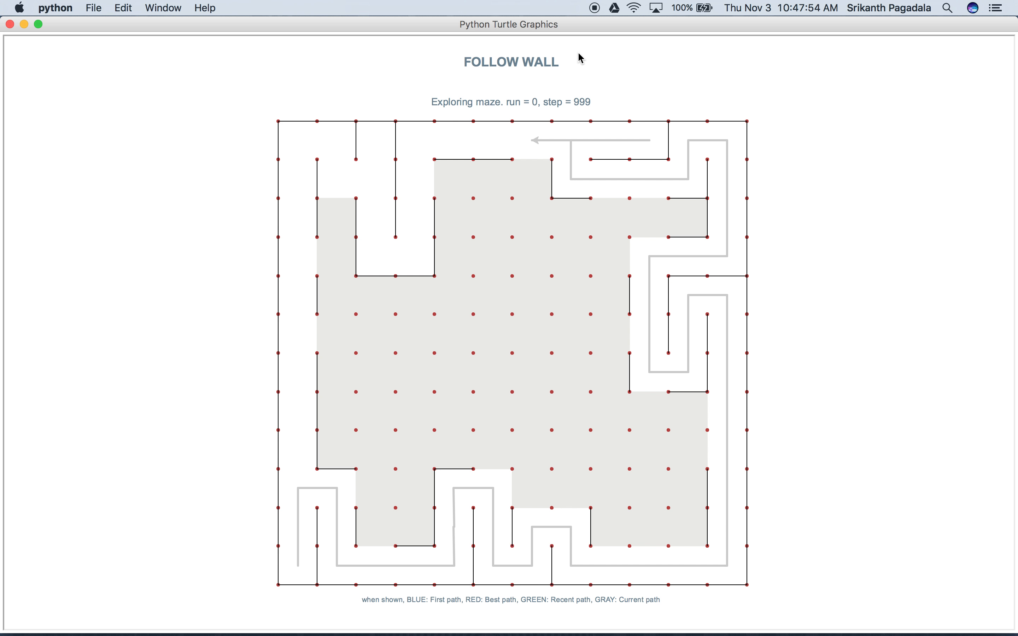